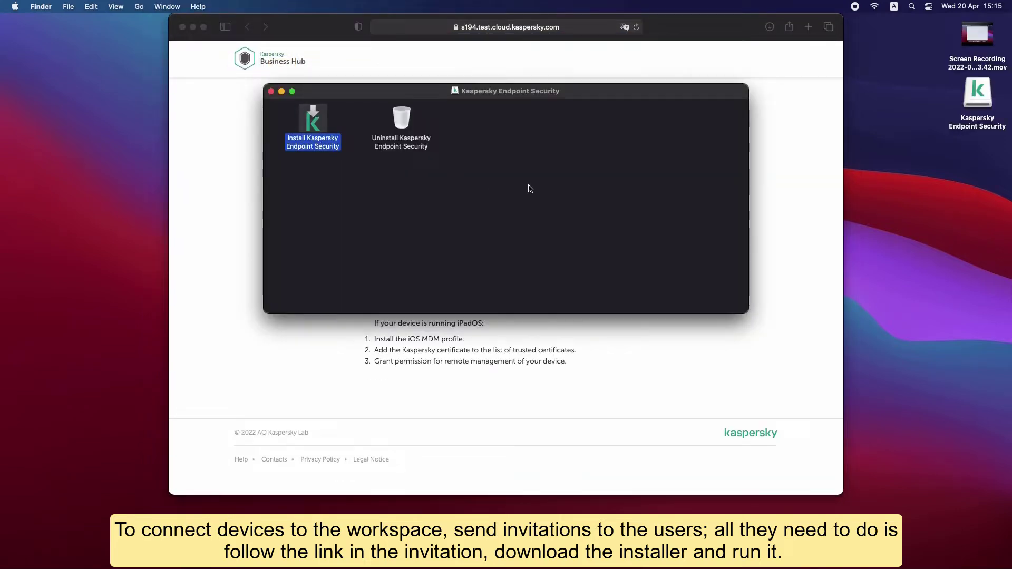
pyautogui.moveTo(193, 28)
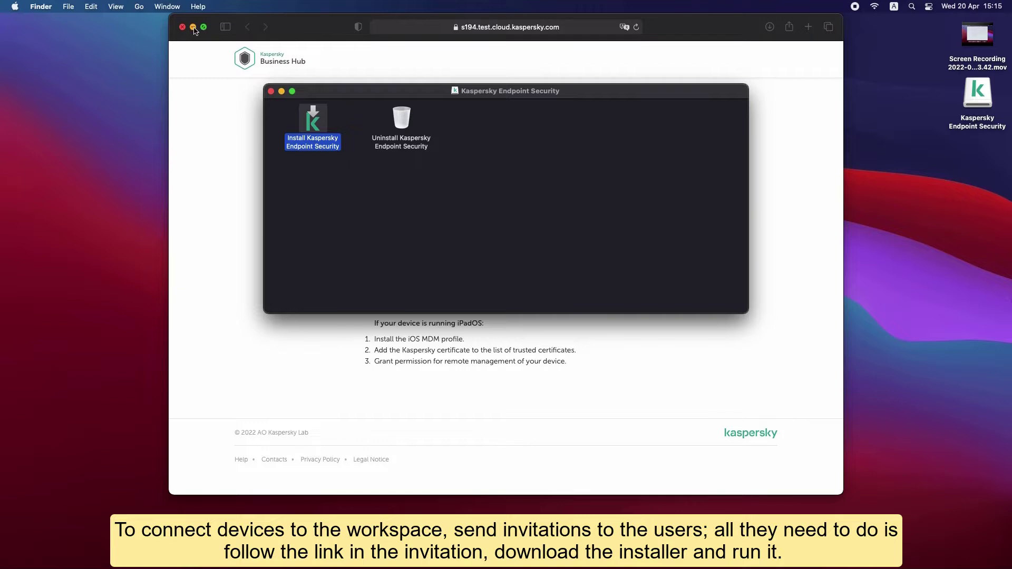
# Quit Safari and start the Install Kaspersky Endpoint Security app from the disk image, allowing it to open.
pyautogui.click(183, 27)
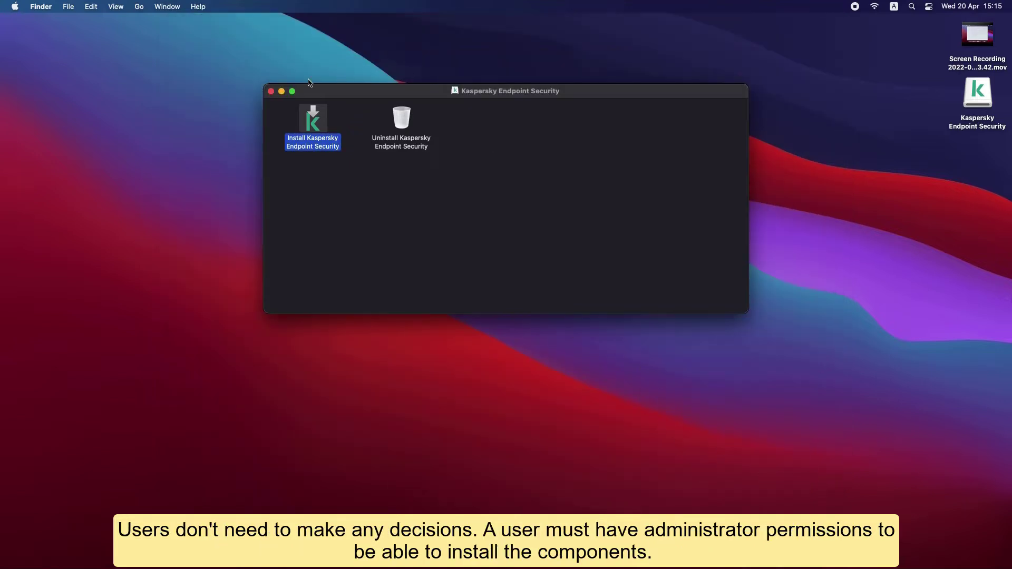
pyautogui.doubleClick(312, 117)
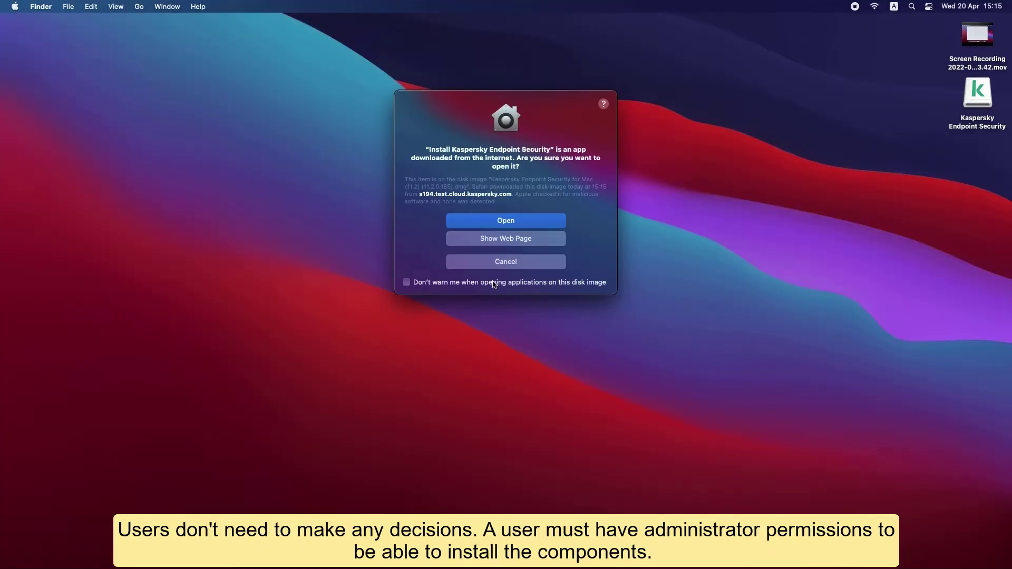
pyautogui.click(505, 220)
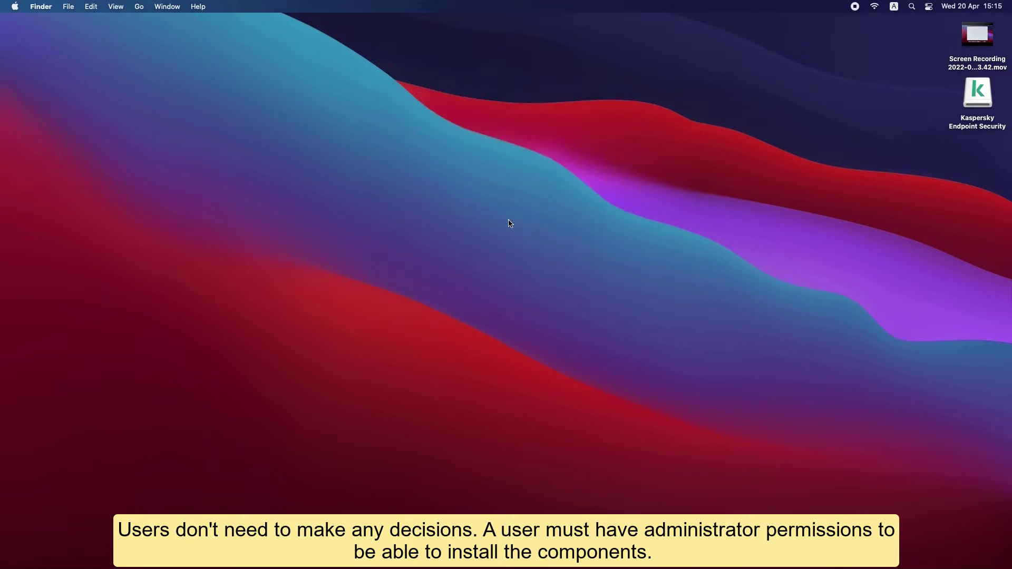
# Run the Mac installation, authorising it with the administrator password.
pyautogui.doubleClick(977, 90)
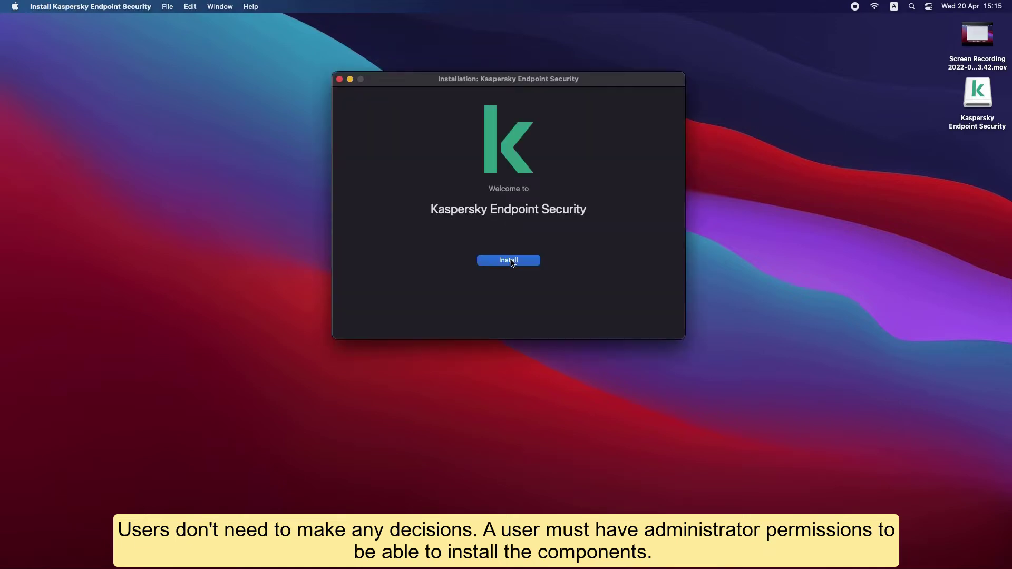
pyautogui.click(508, 261)
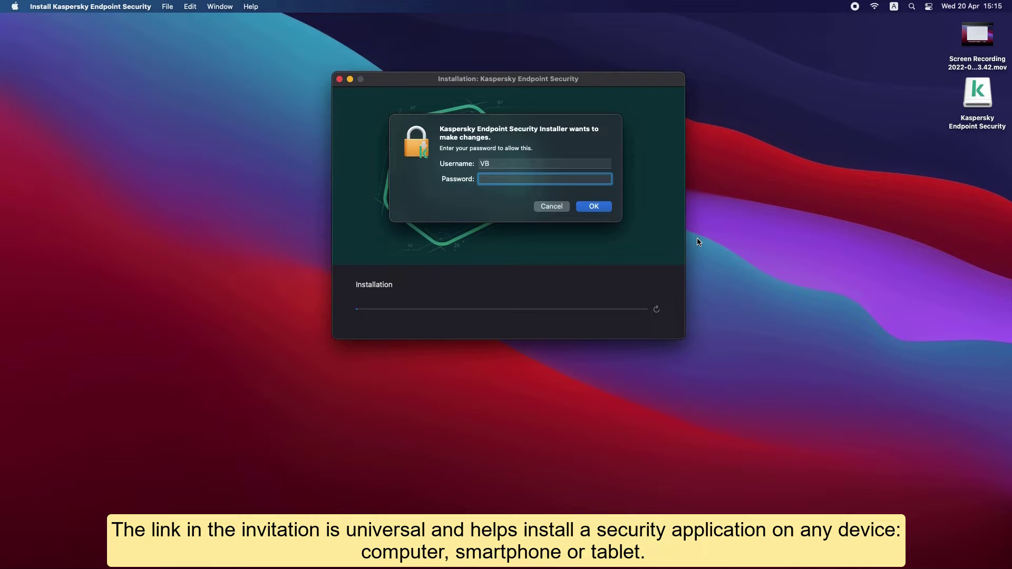
pyautogui.write('•')
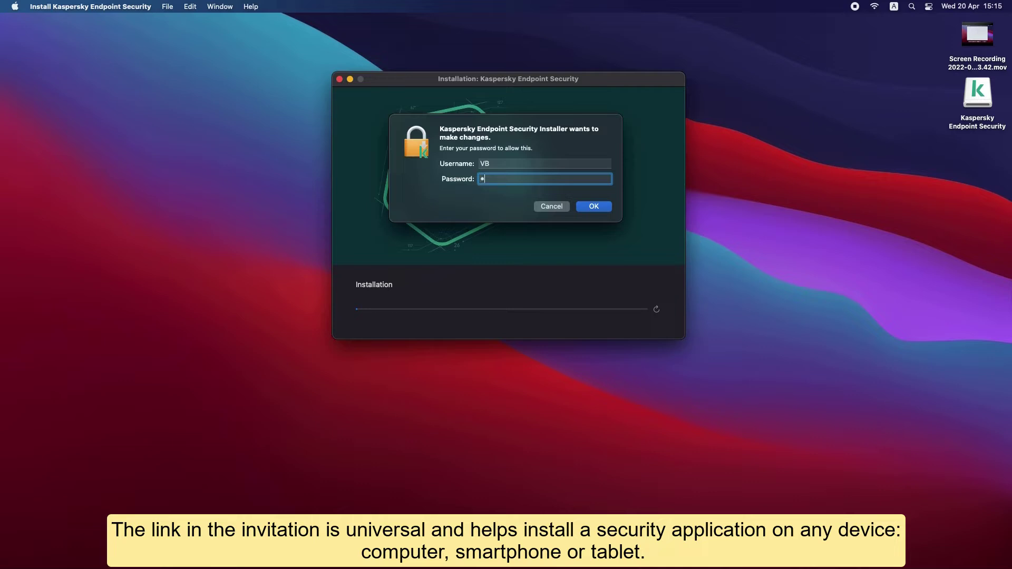
pyautogui.write('password')
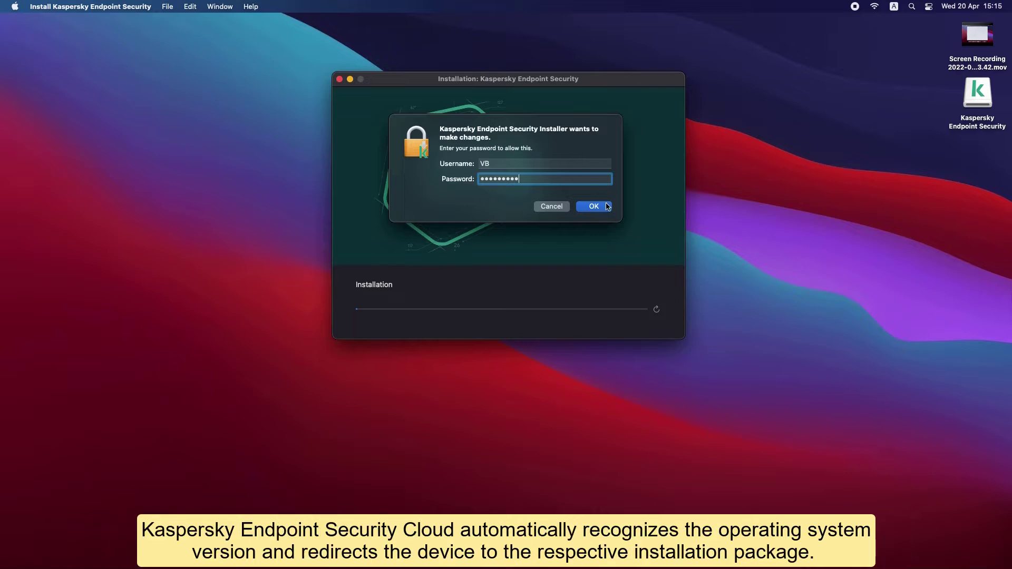
pyautogui.click(593, 206)
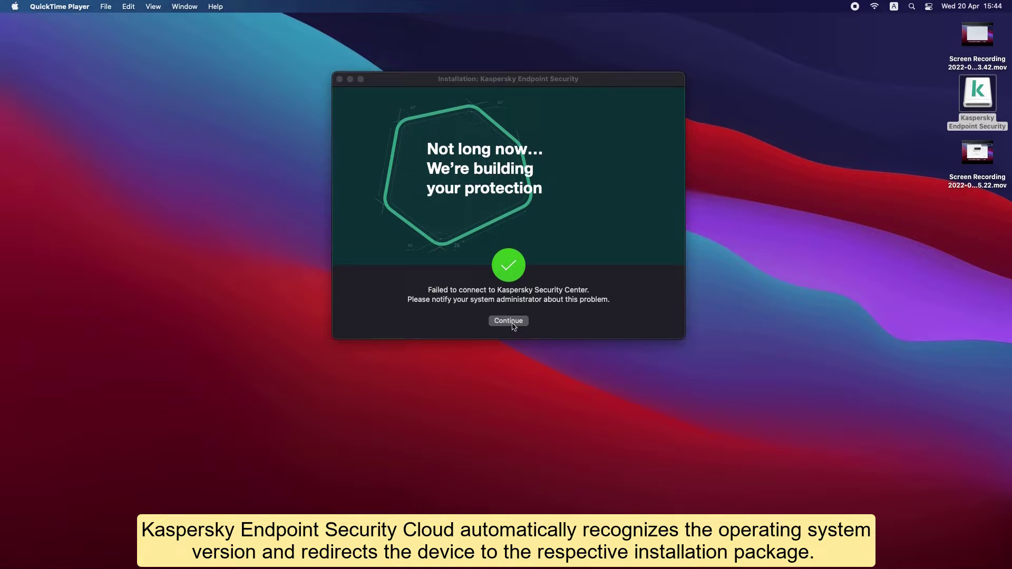
# Continue out of the finished installer and bring up Kaspersky Endpoint Security from the Dock.
pyautogui.click(508, 320)
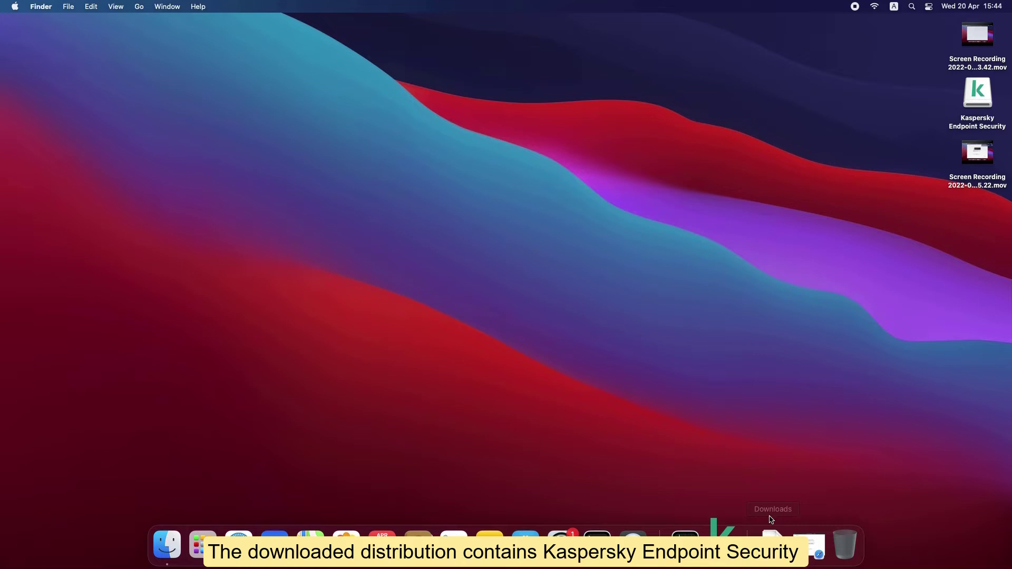
pyautogui.moveTo(720, 544)
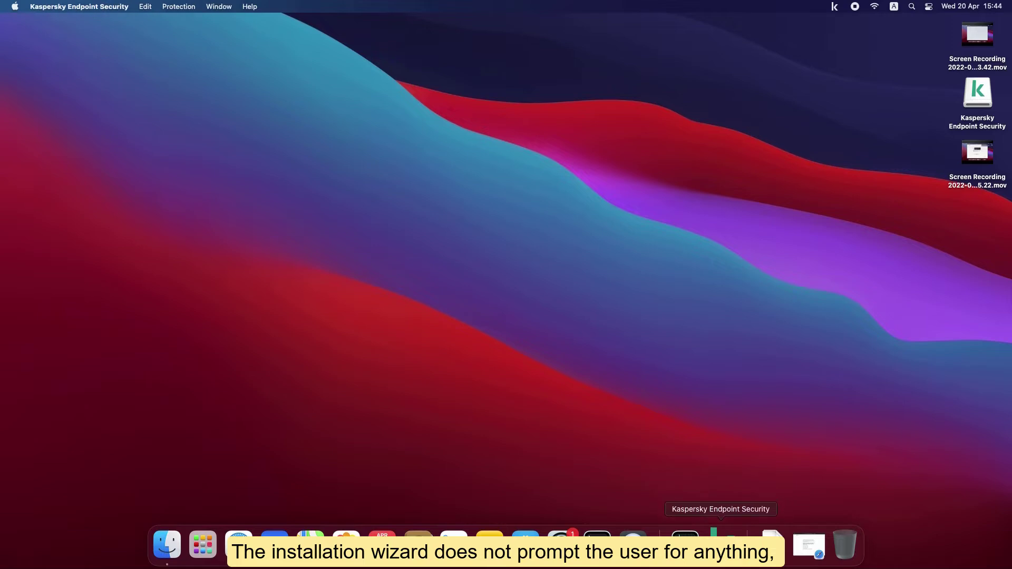
pyautogui.click(722, 544)
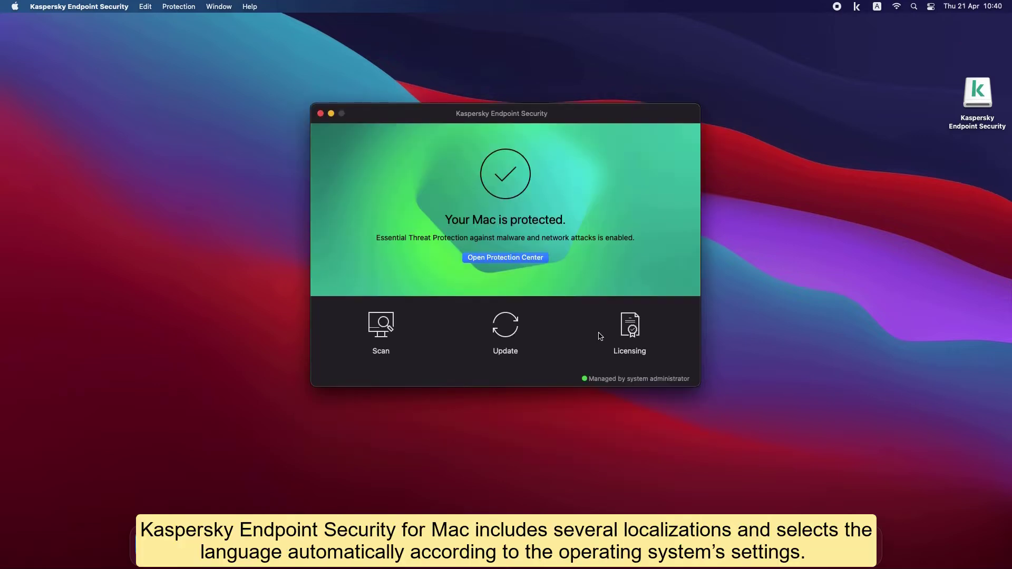
# Review the active 100-computer license, go back and enter the Protection Center.
pyautogui.click(628, 331)
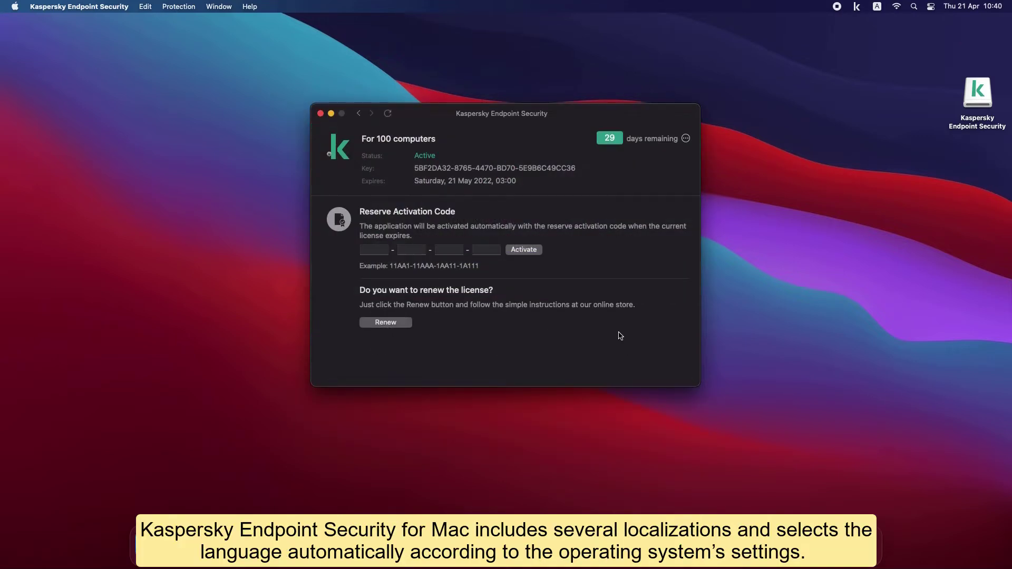
pyautogui.moveTo(373, 125)
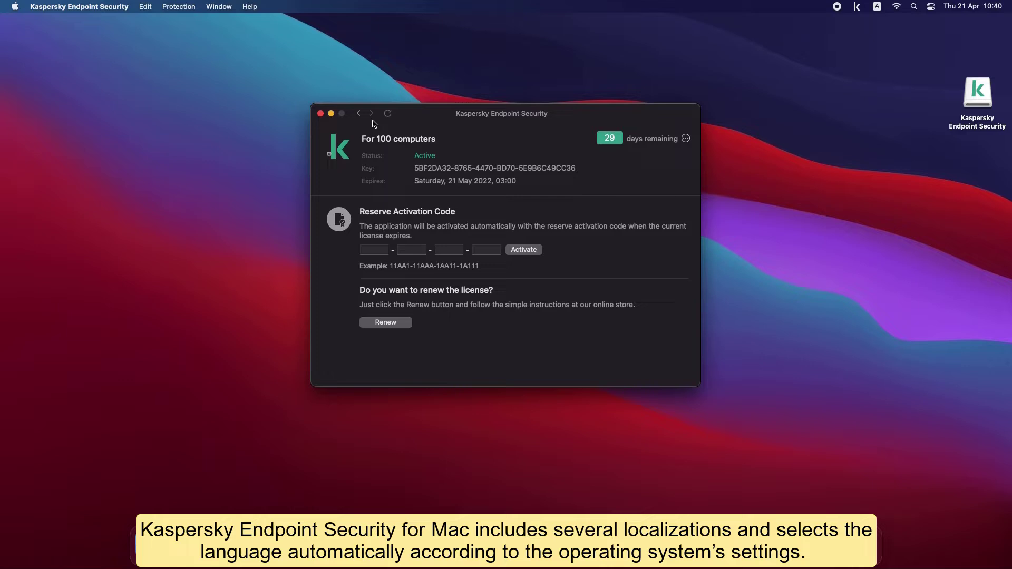
pyautogui.click(358, 113)
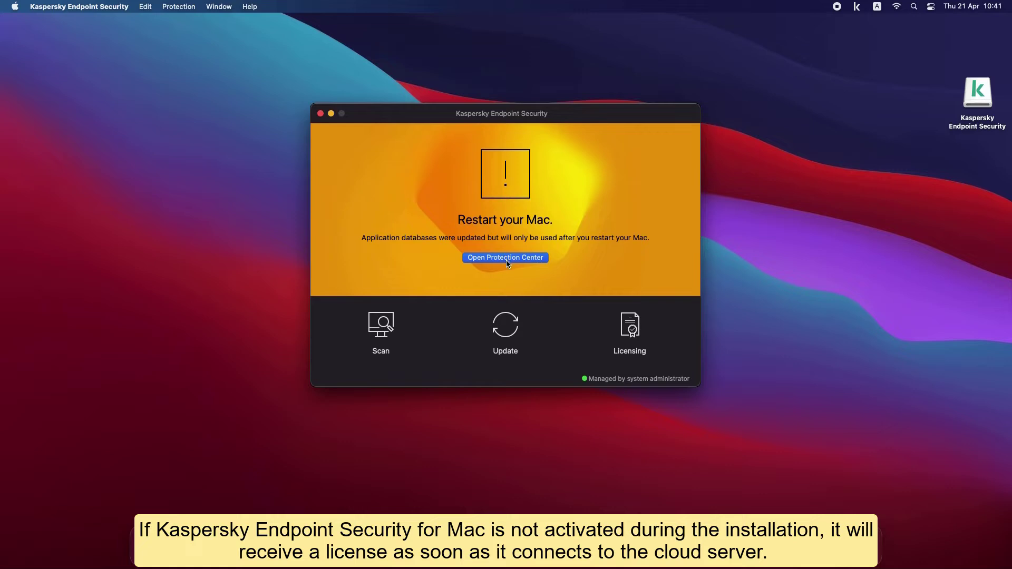
pyautogui.click(505, 257)
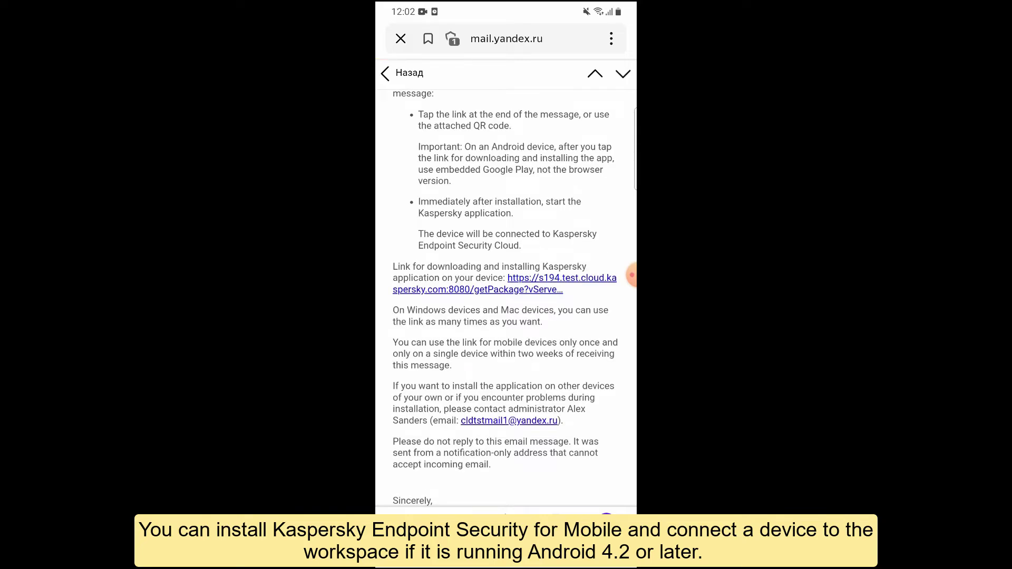
# Follow the email's download link, install Kaspersky Endpoint Security (Beta) from Google Play and launch it.
pyautogui.click(506, 277)
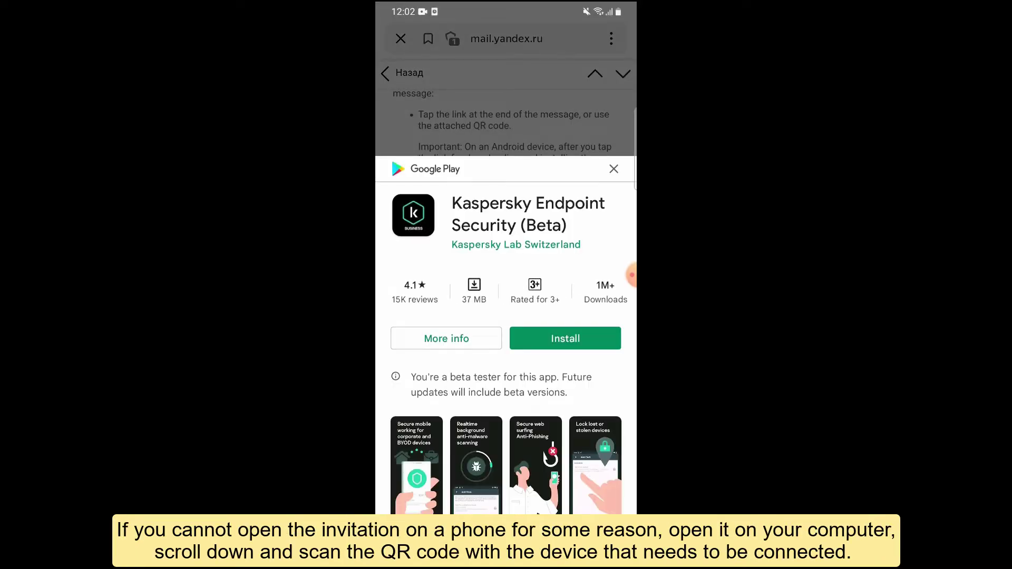
pyautogui.click(564, 339)
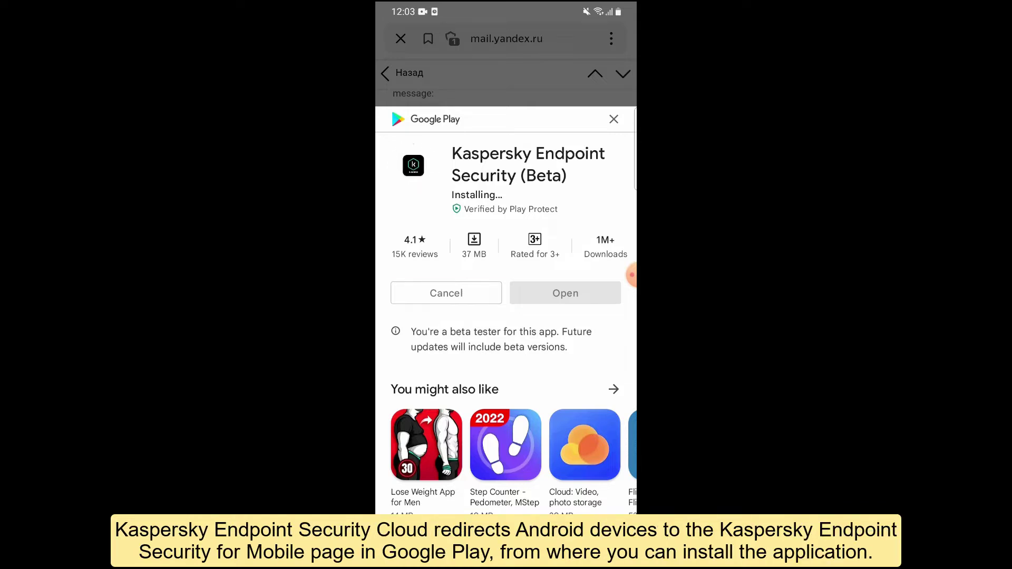
pyautogui.click(564, 293)
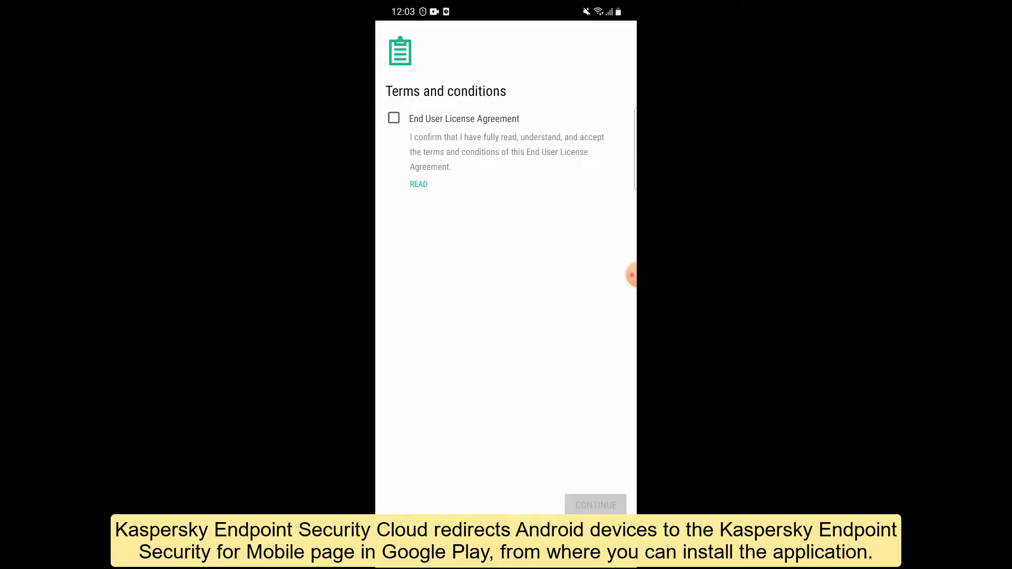
# Accept the End User License Agreement and allow the app access to all files.
pyautogui.click(595, 505)
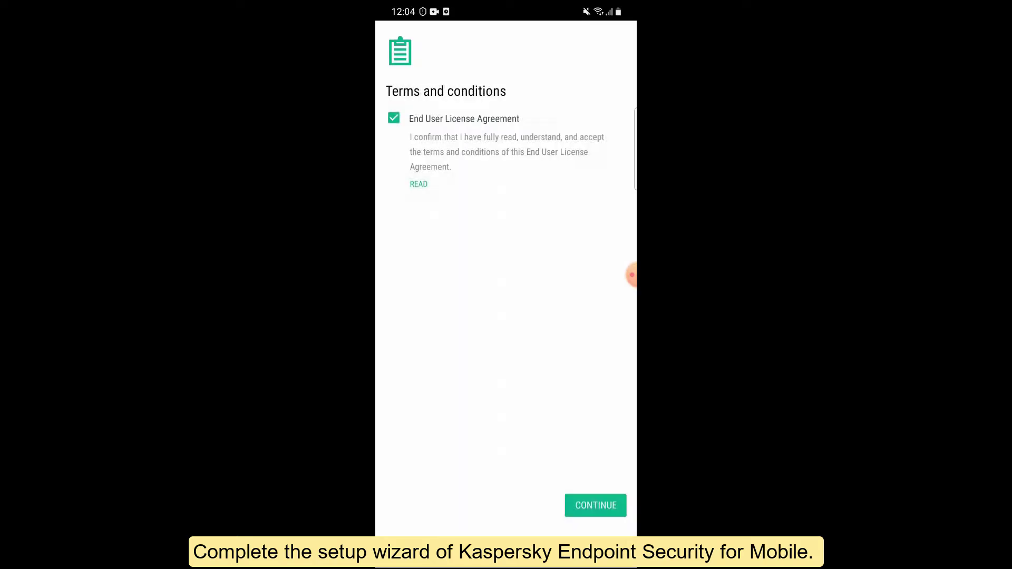
pyautogui.click(595, 505)
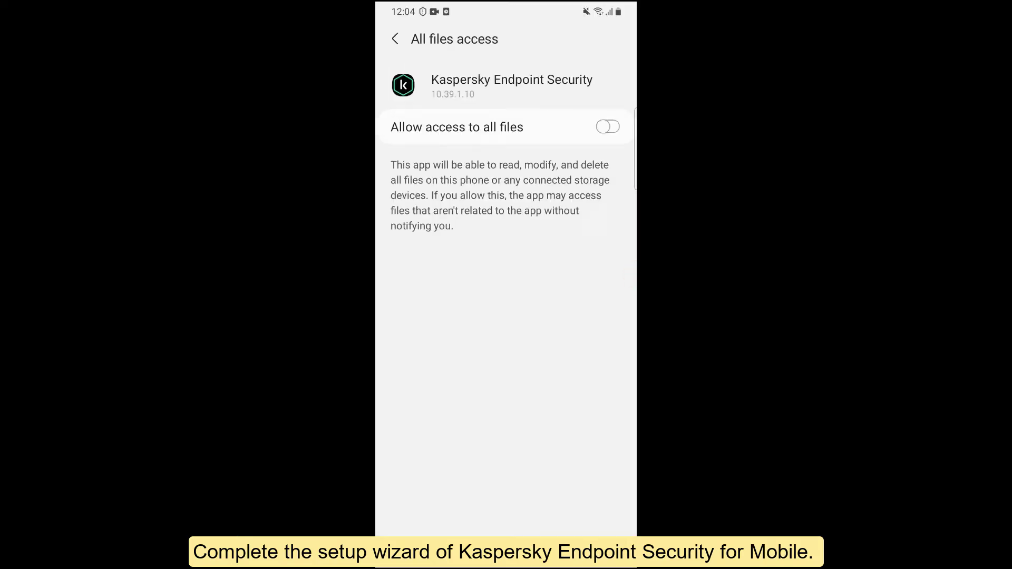
pyautogui.click(607, 126)
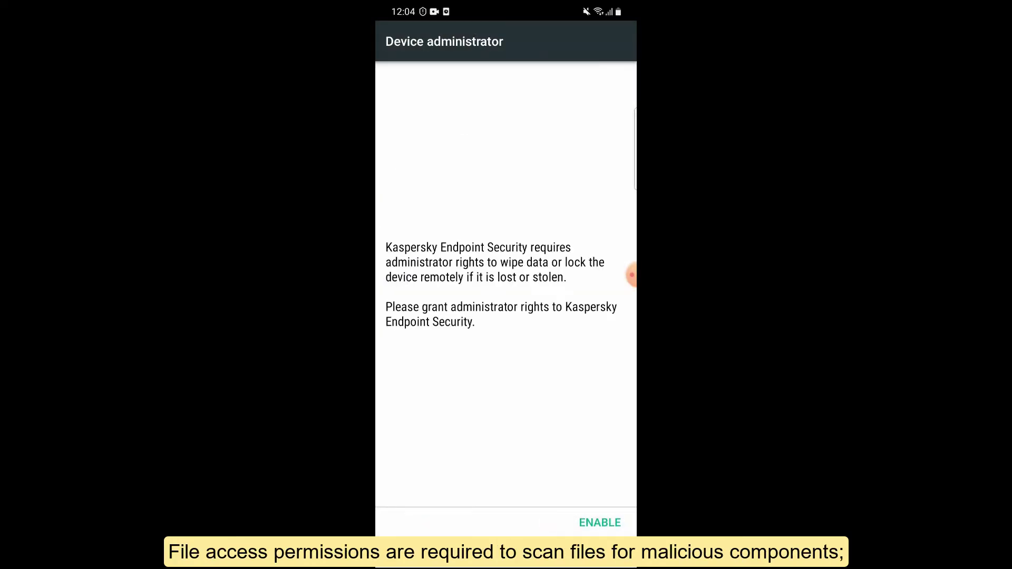
# Activate the app as device administrator and update location settings for device tracking.
pyautogui.click(599, 522)
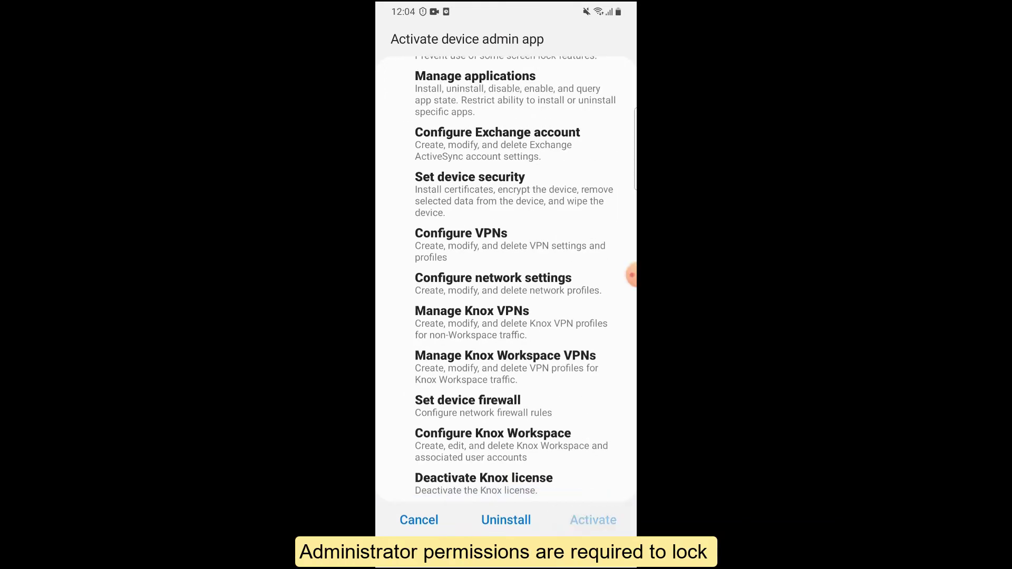
pyautogui.click(591, 520)
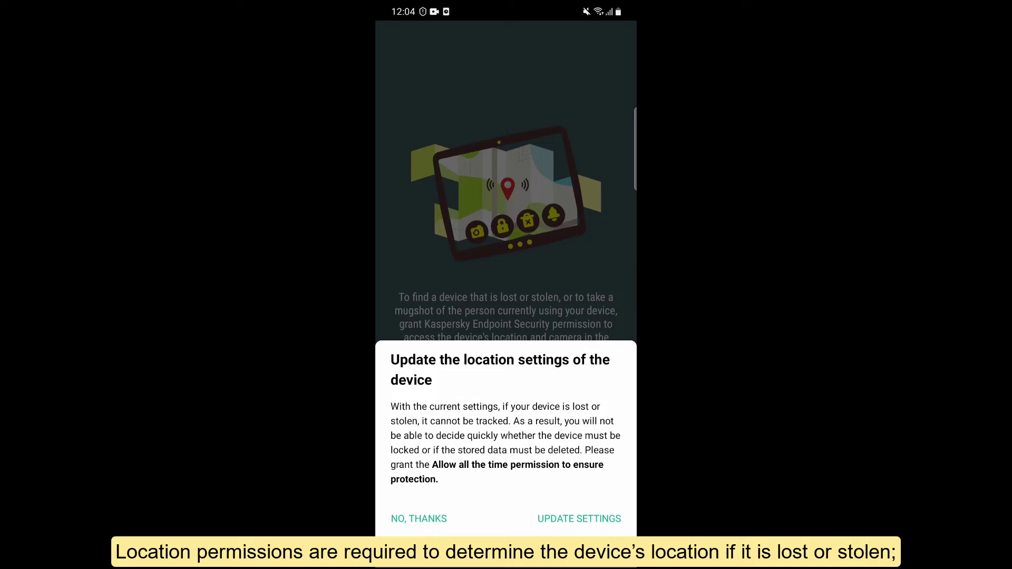
pyautogui.click(579, 519)
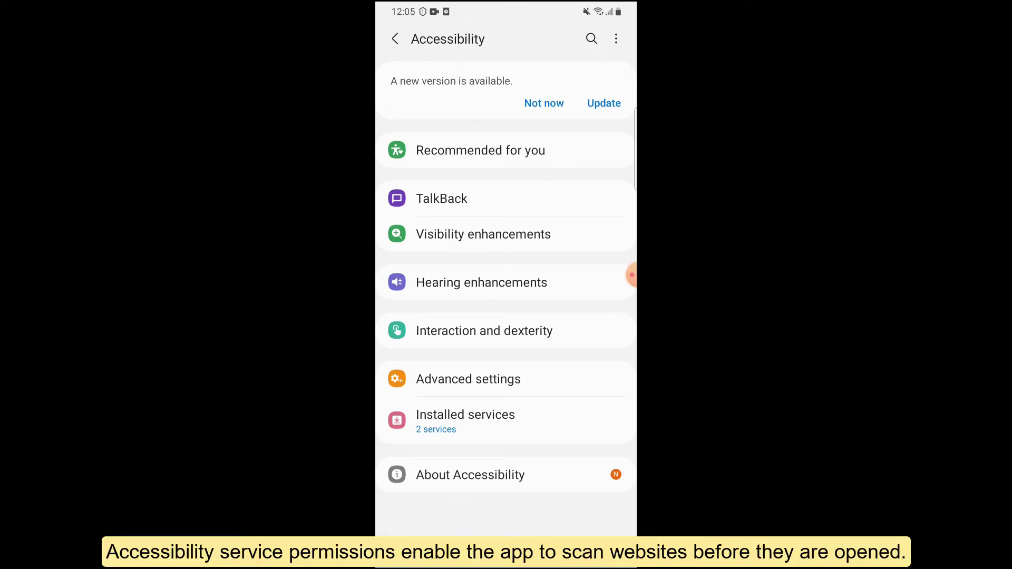
# Enable the Kaspersky Endpoint Security service under Installed services and go back.
pyautogui.click(464, 415)
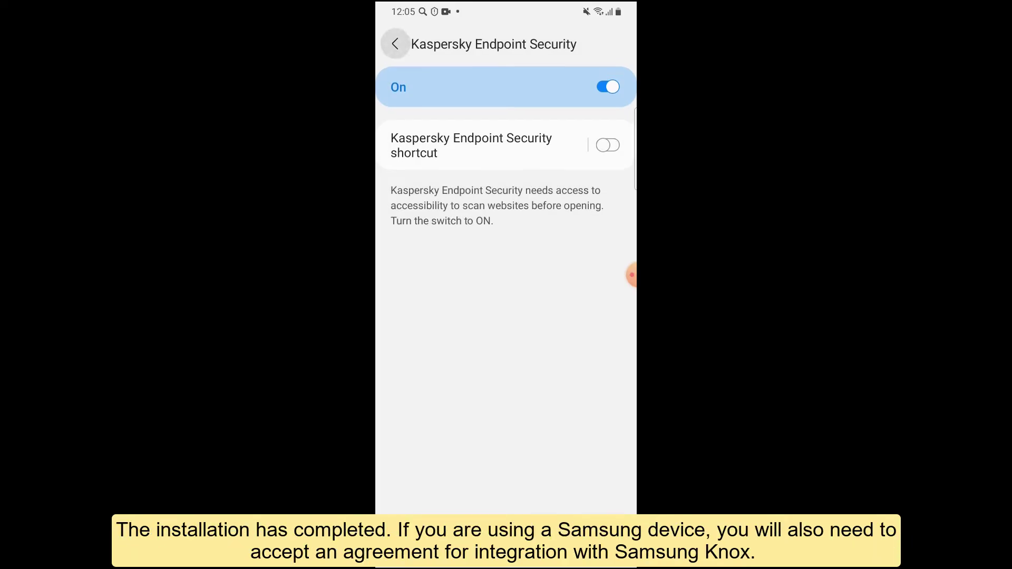
pyautogui.click(607, 86)
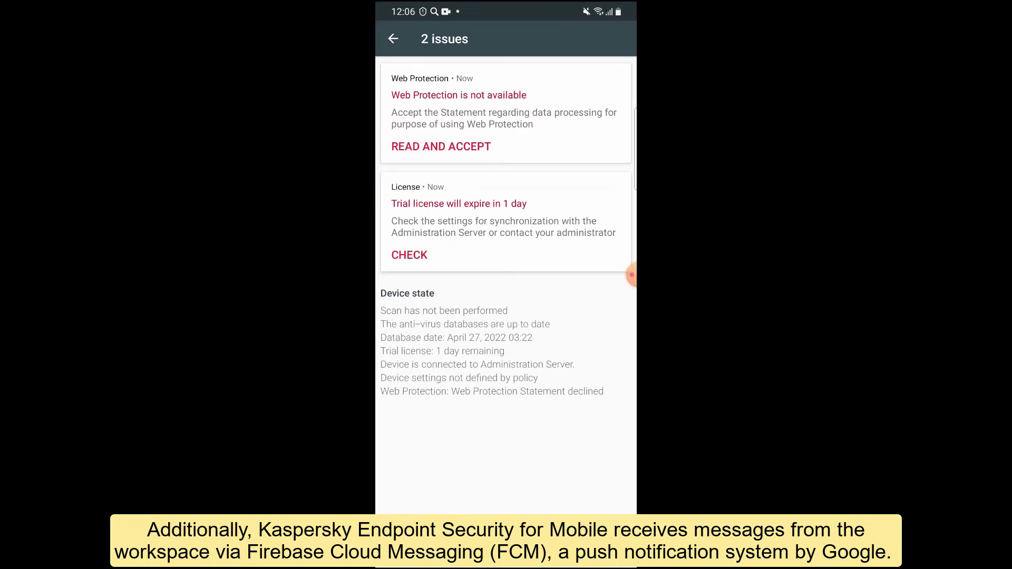
# Read and accept the Web Protection Statement, returning to the issues list.
pyautogui.click(441, 146)
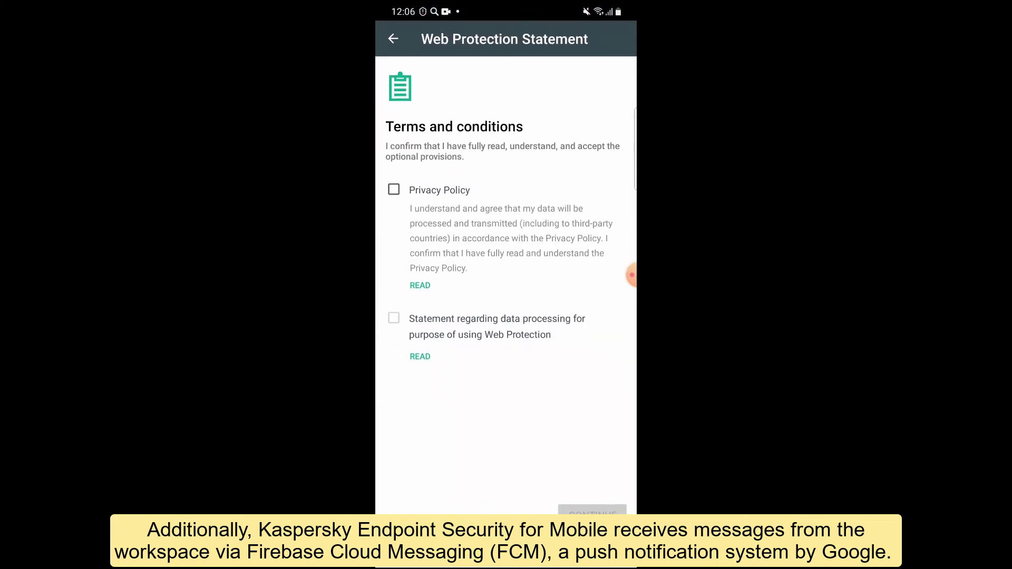
pyautogui.click(420, 356)
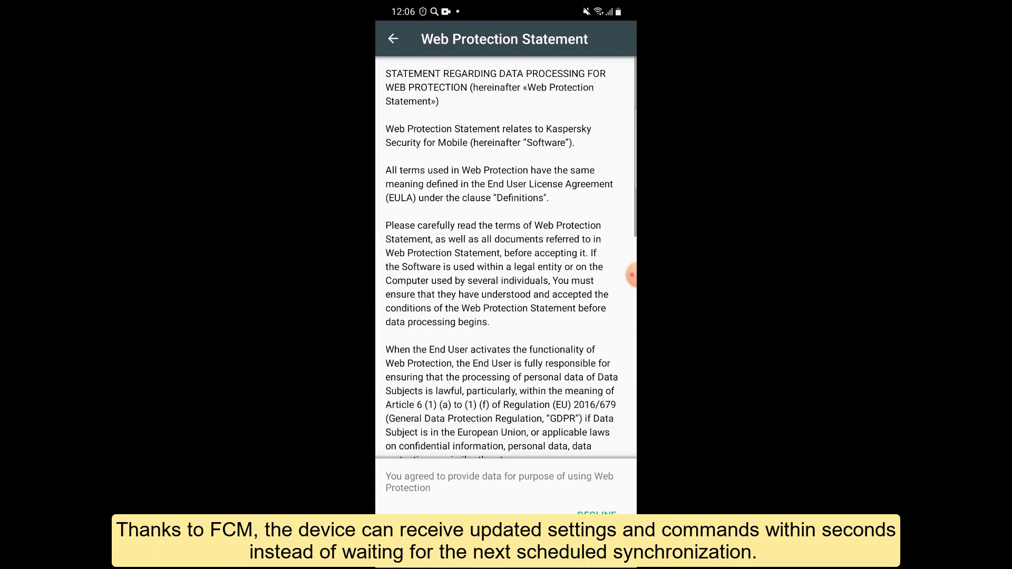
pyautogui.click(393, 39)
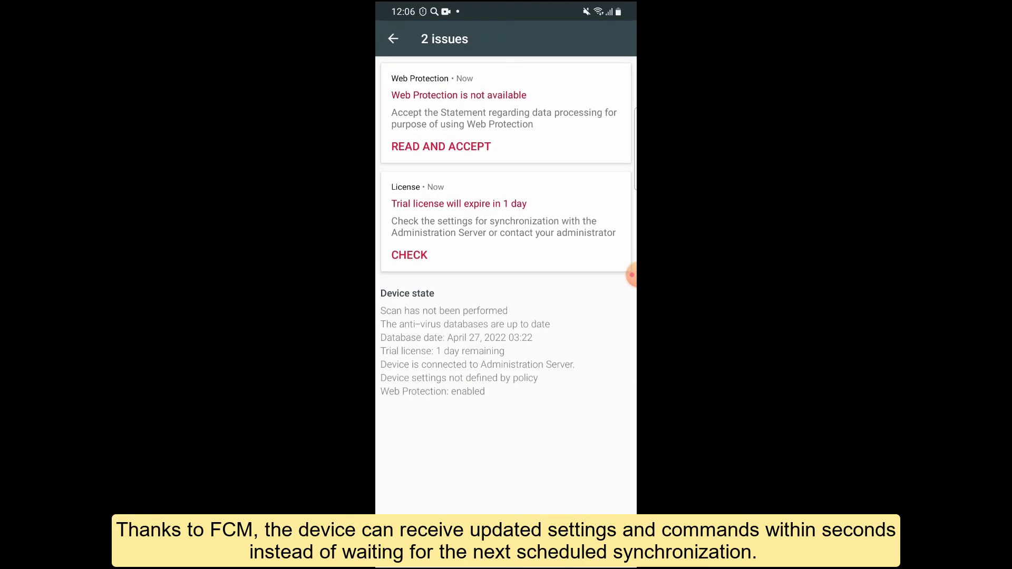
pyautogui.click(393, 39)
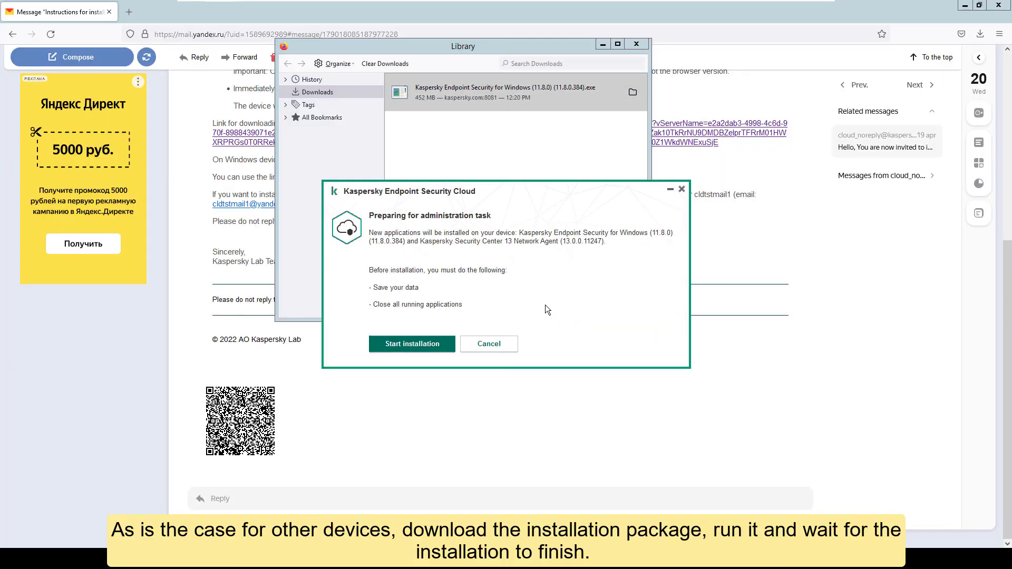
# Run the Windows installation of Endpoint Security and Network Agent and acknowledge its success.
pyautogui.click(411, 343)
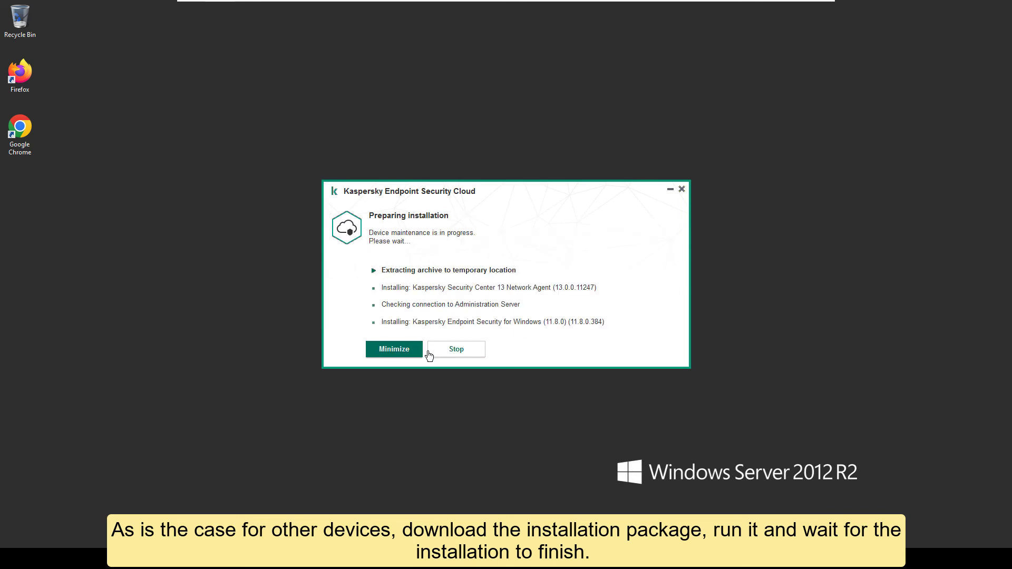
pyautogui.moveTo(920, 359)
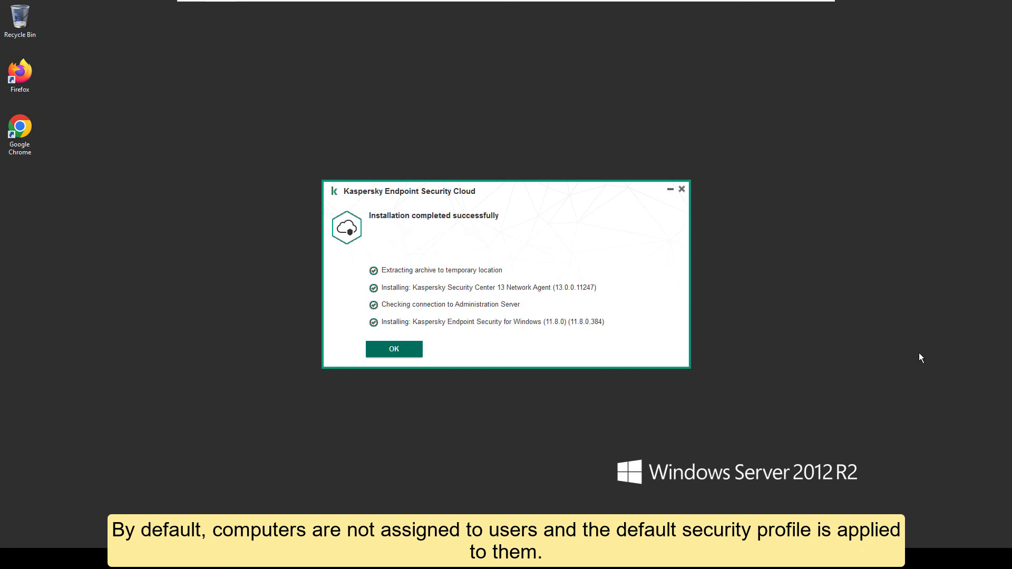
pyautogui.click(393, 349)
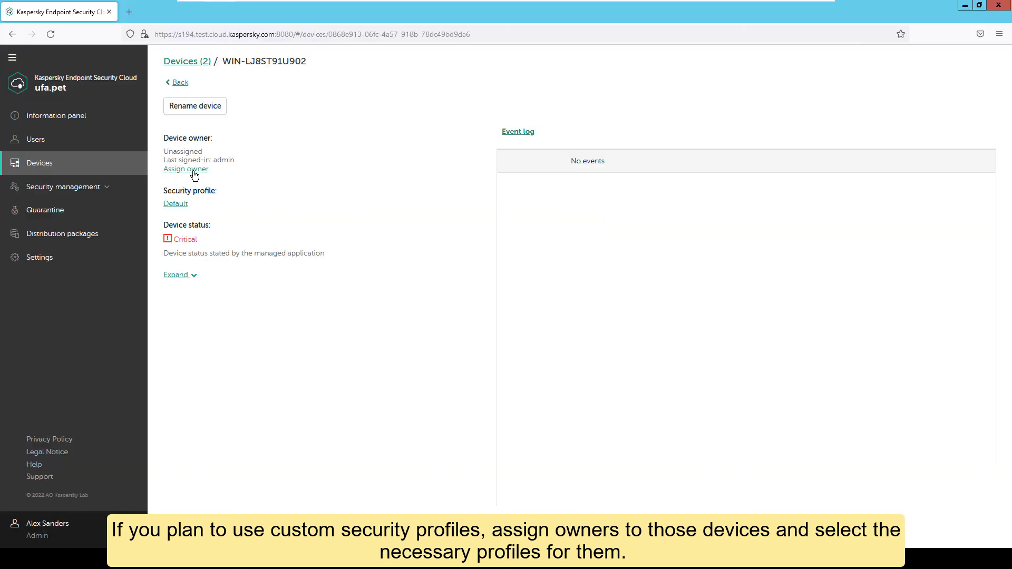
# Assign Bray Wyatt as owner of device WIN-LJ8ST91U902.
pyautogui.click(186, 169)
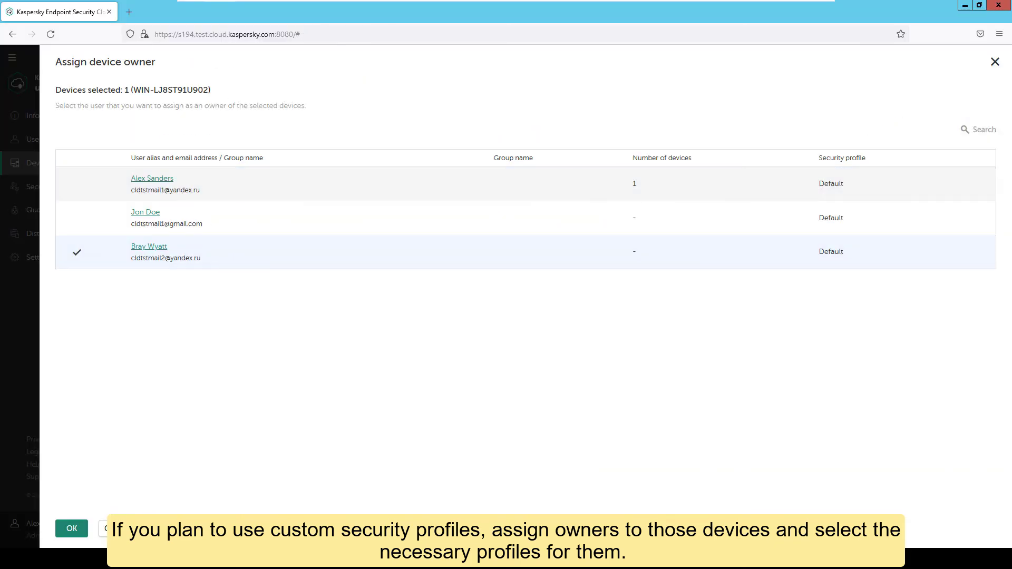
pyautogui.click(70, 528)
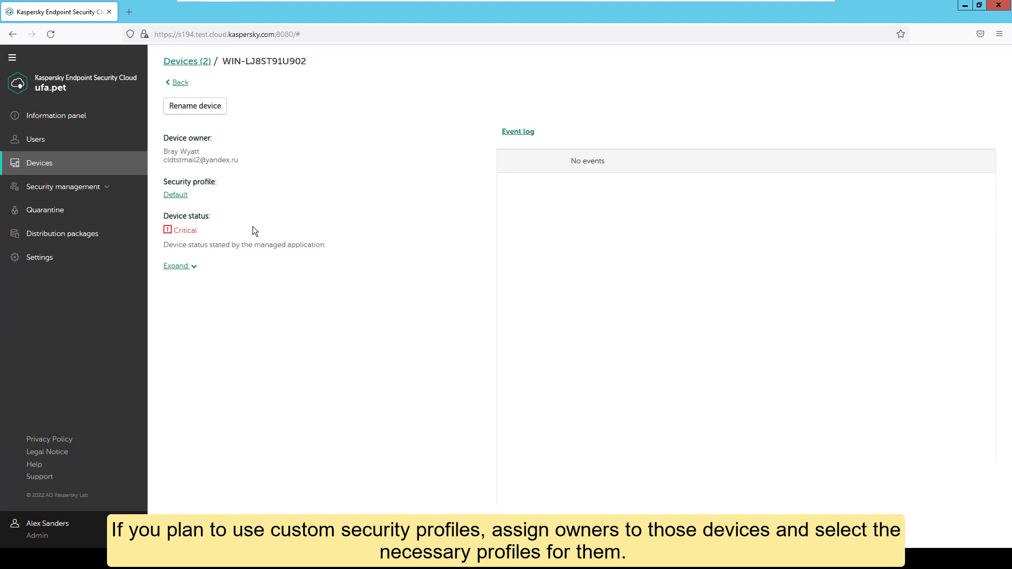